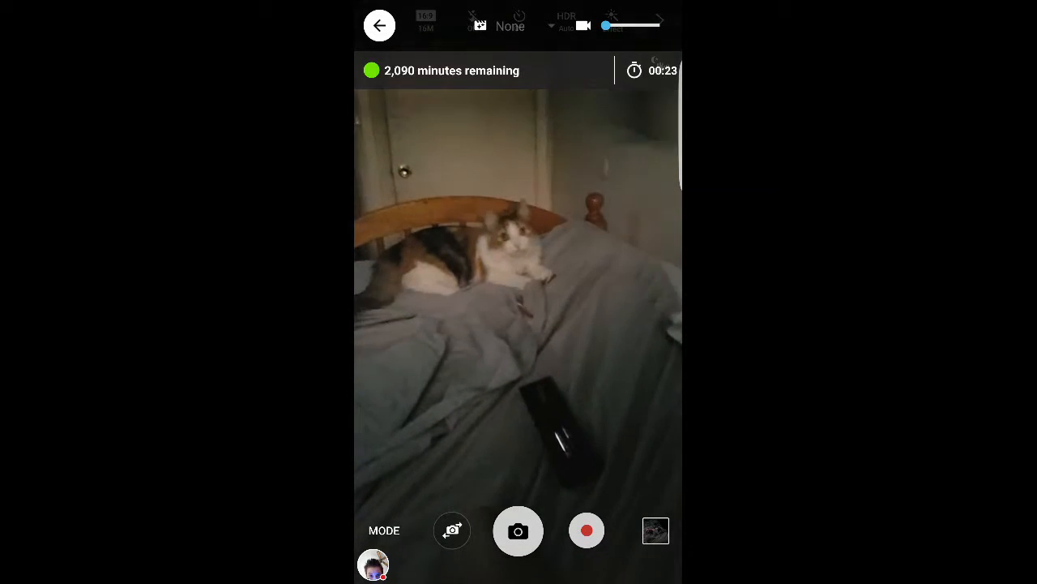
Zoom in to about x1.8 on the calico cat, then ease back toward x1.2.
left_click(519, 211)
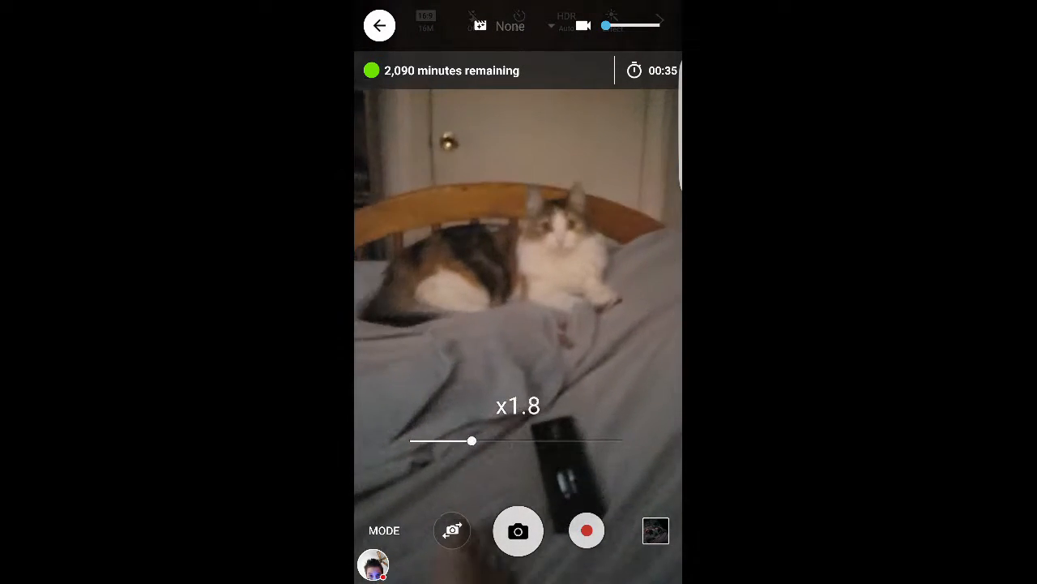
left_click_drag(473, 441, 431, 441)
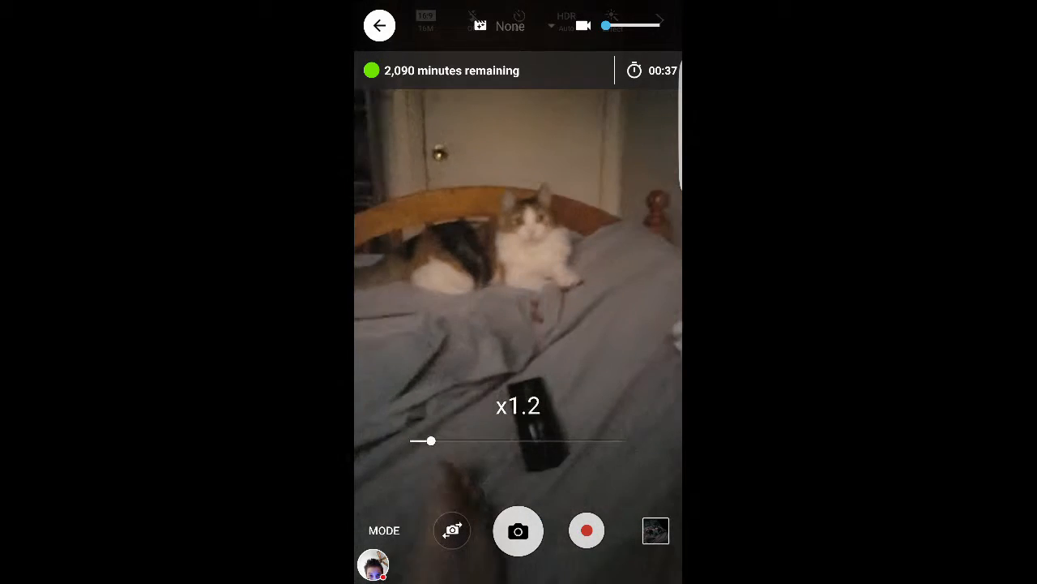
left_click_drag(431, 440, 409, 441)
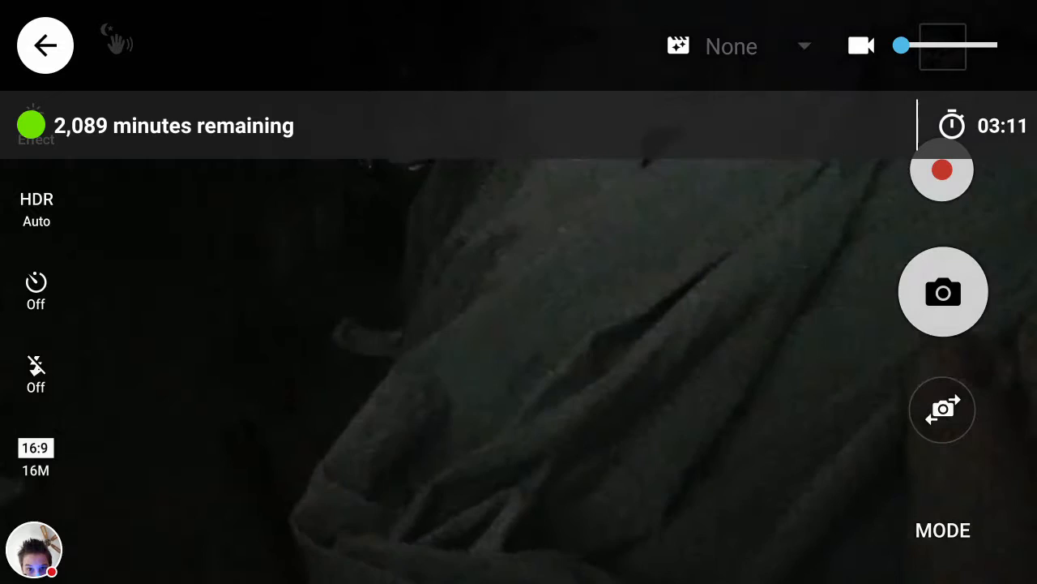
Switch the shooting mode to Slow motion, then return via the mode grid to Auto.
left_click(944, 528)
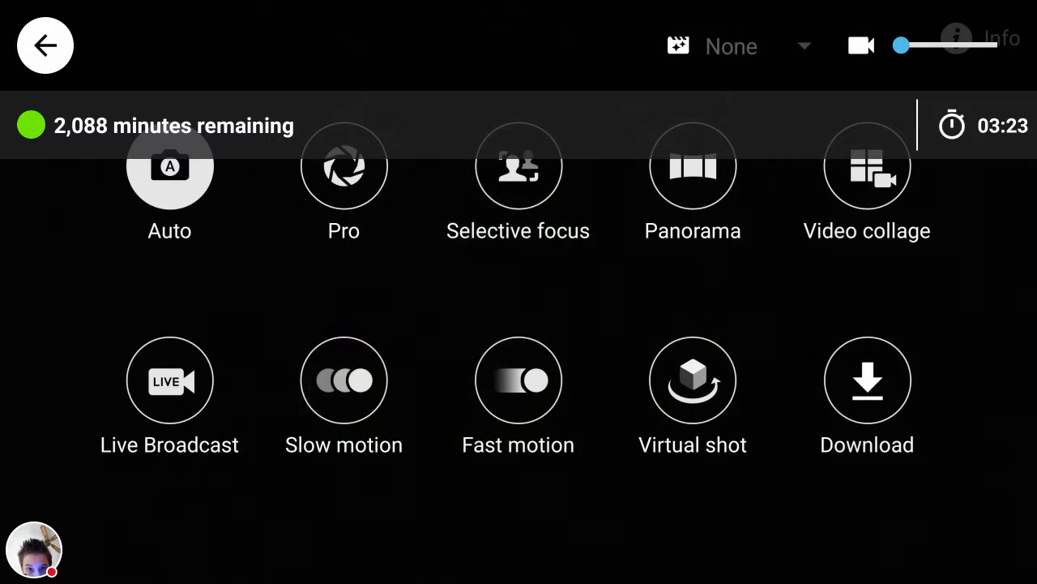
left_click(344, 379)
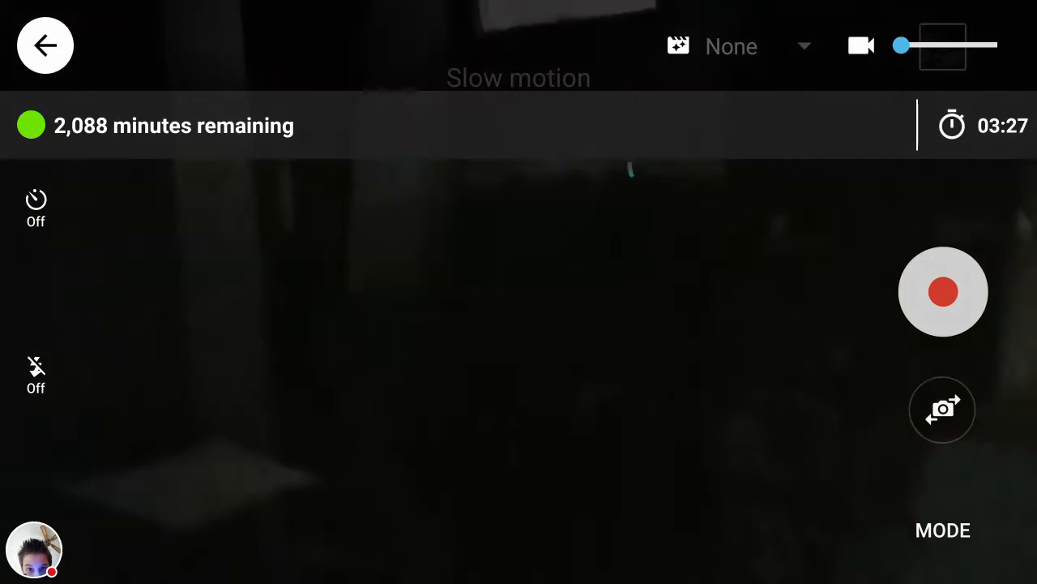
left_click(943, 530)
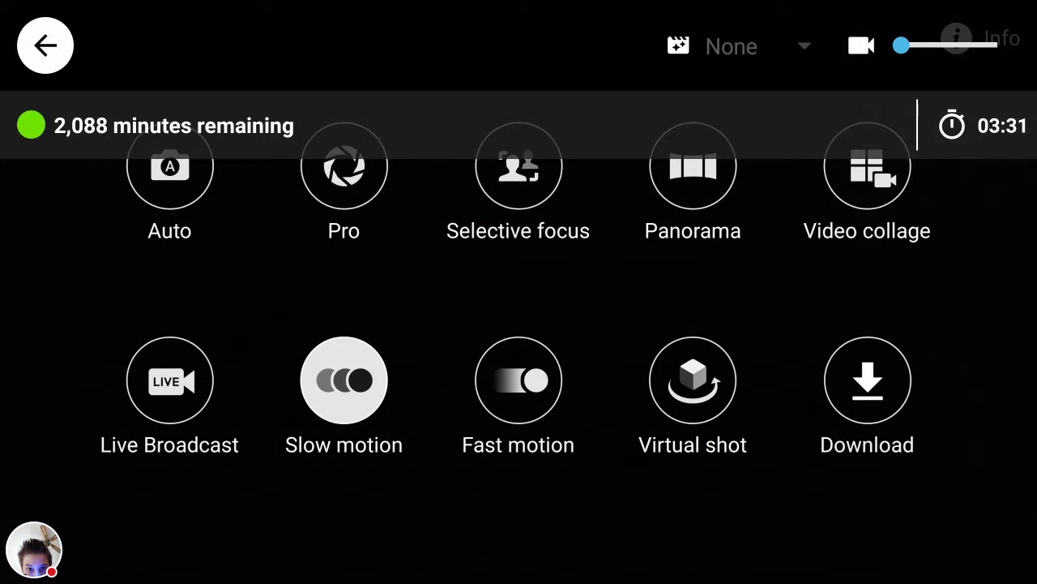
left_click(168, 170)
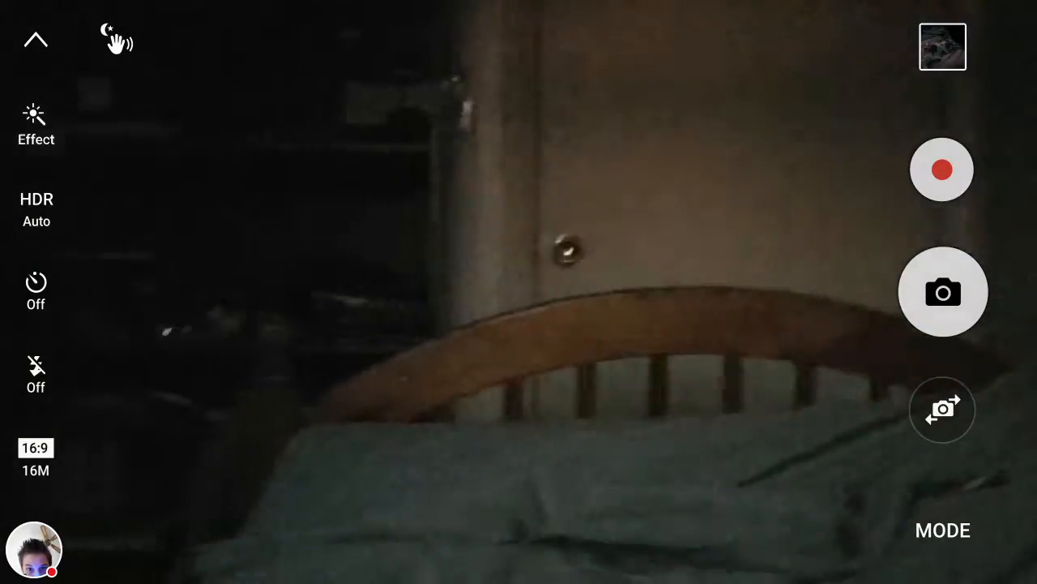
Set flash to Auto and HDR to Off for the dark room.
left_click(35, 126)
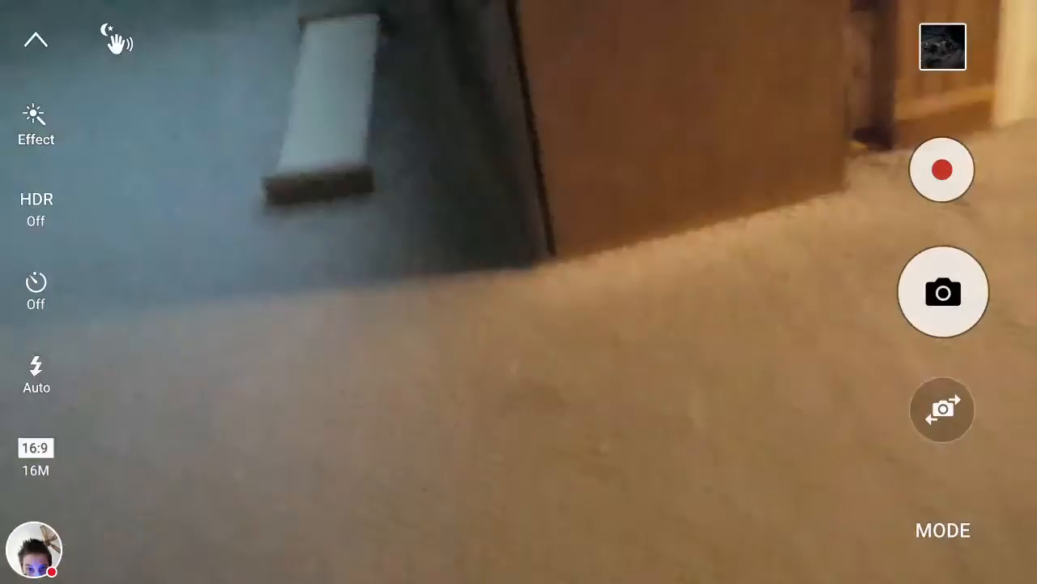
Turn the flash setting to On for the dark scene.
left_click(117, 39)
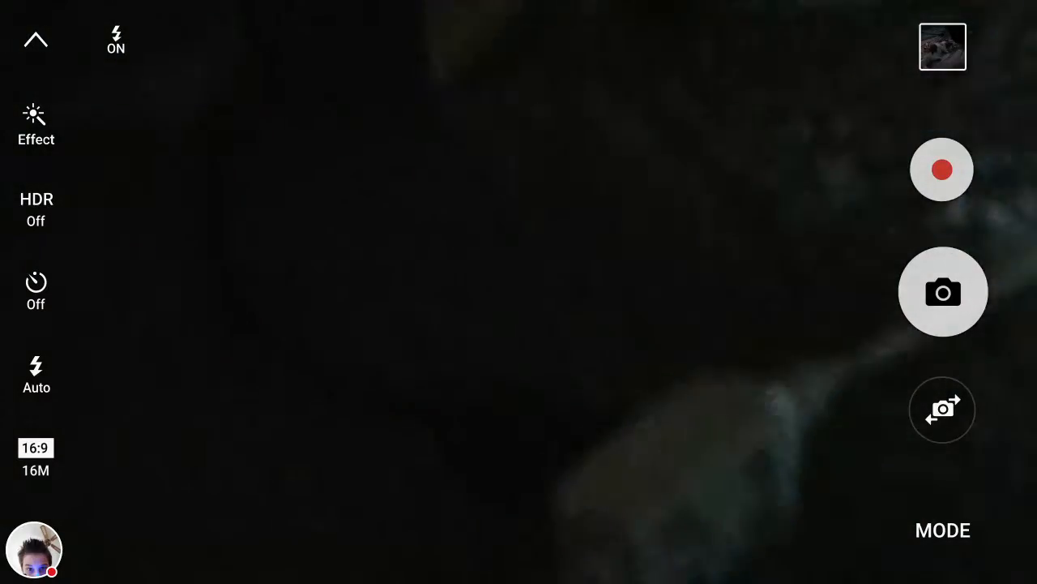
Exit the camera and return to the phone's home screen.
left_click(117, 39)
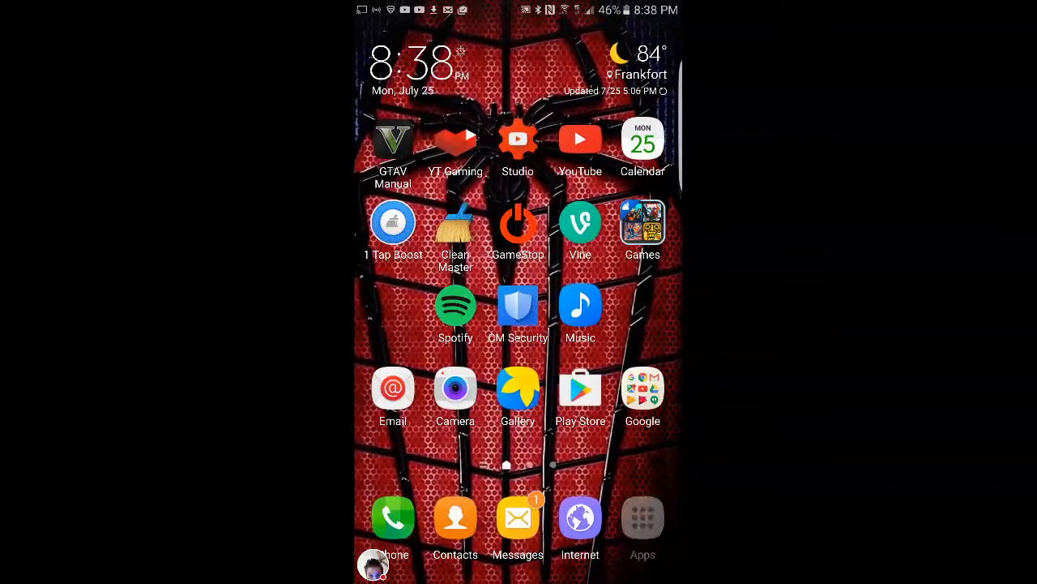
Launch the Camera app from the home screen into the photo viewfinder.
left_click(454, 387)
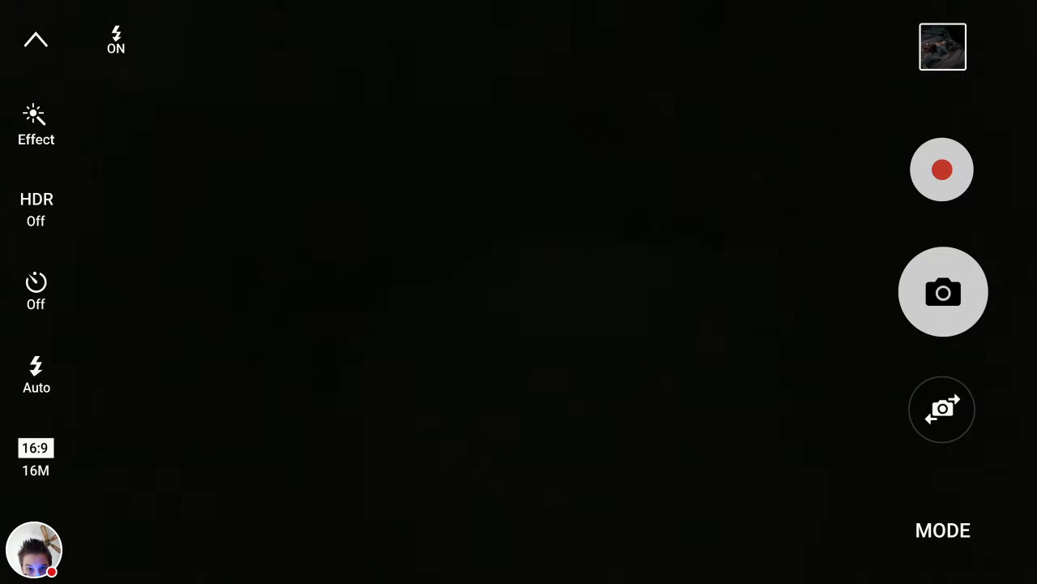
left_click(117, 39)
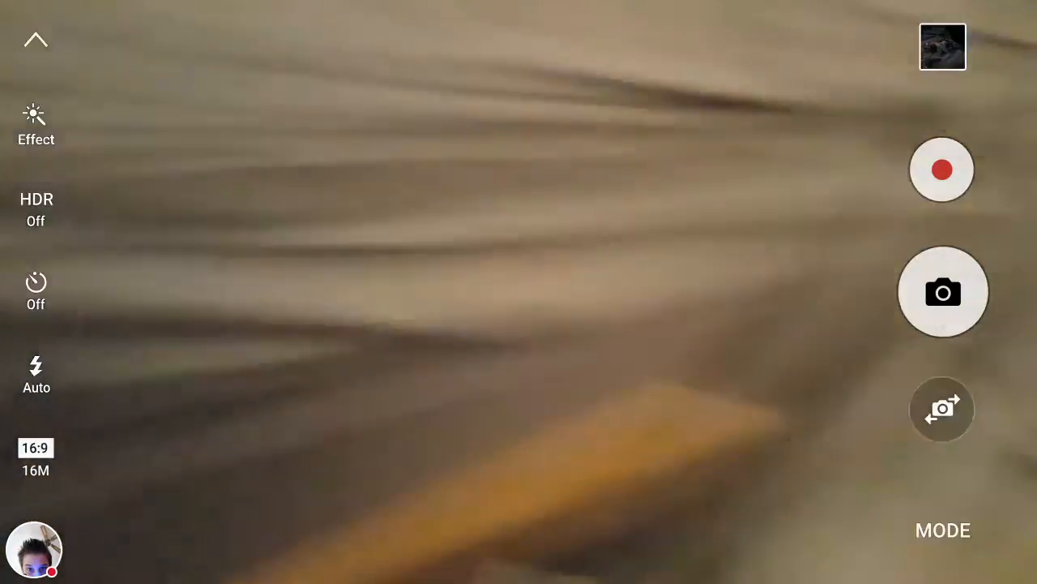
Show the screen recorder's control bar with stop, pause and settings over the viewfinder.
left_click(941, 170)
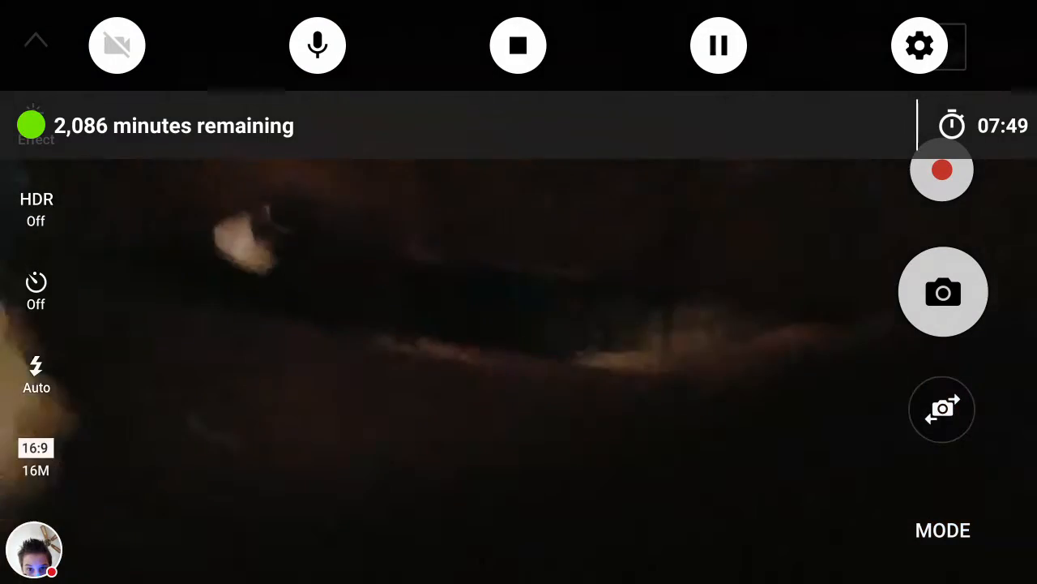